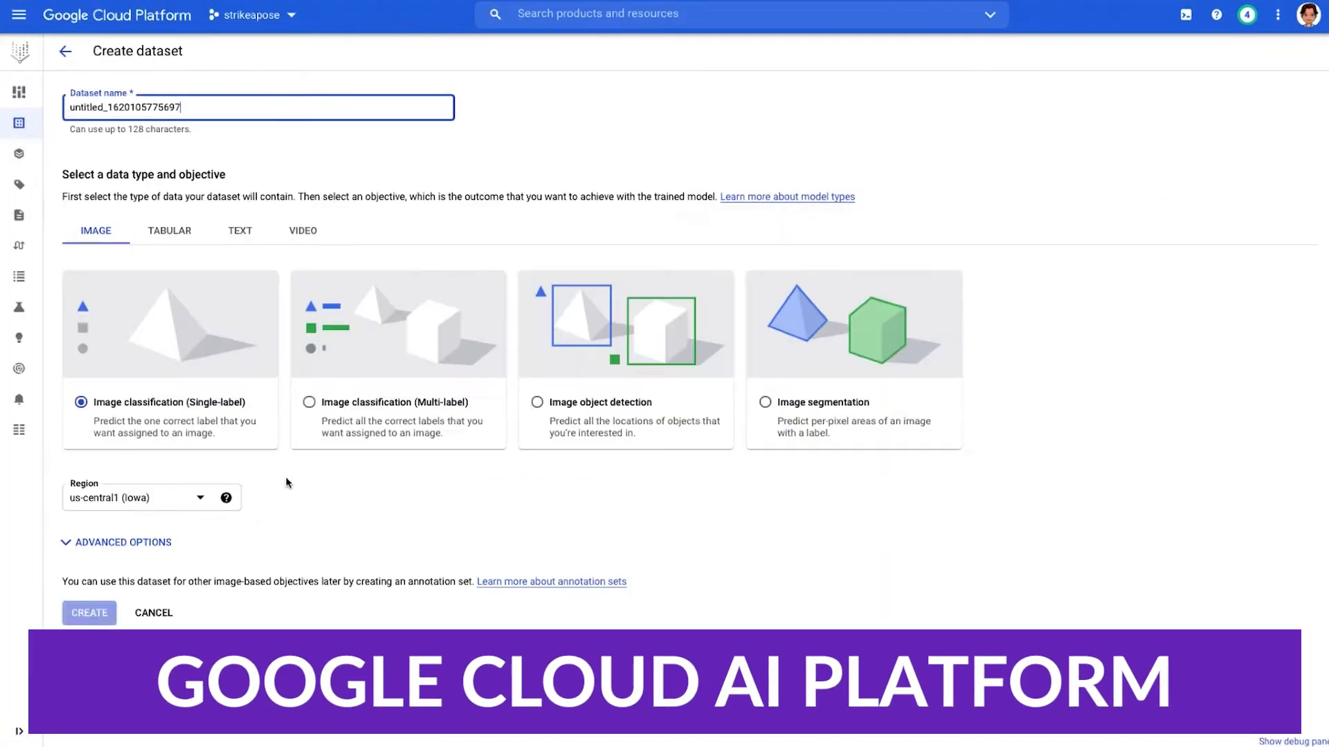
pyautogui.moveTo(169, 235)
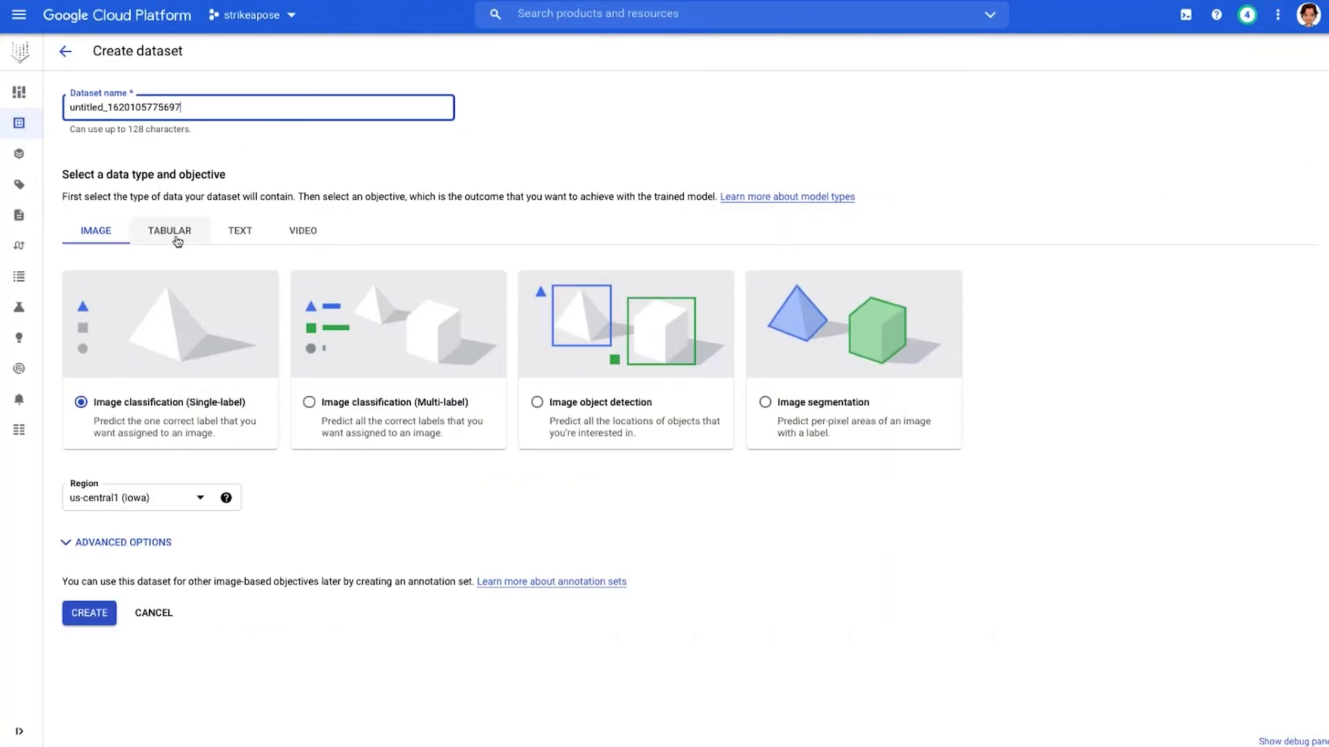
# Review the tabular dataset objectives, then cancel back to the datasets list with yogaposes
pyautogui.click(169, 231)
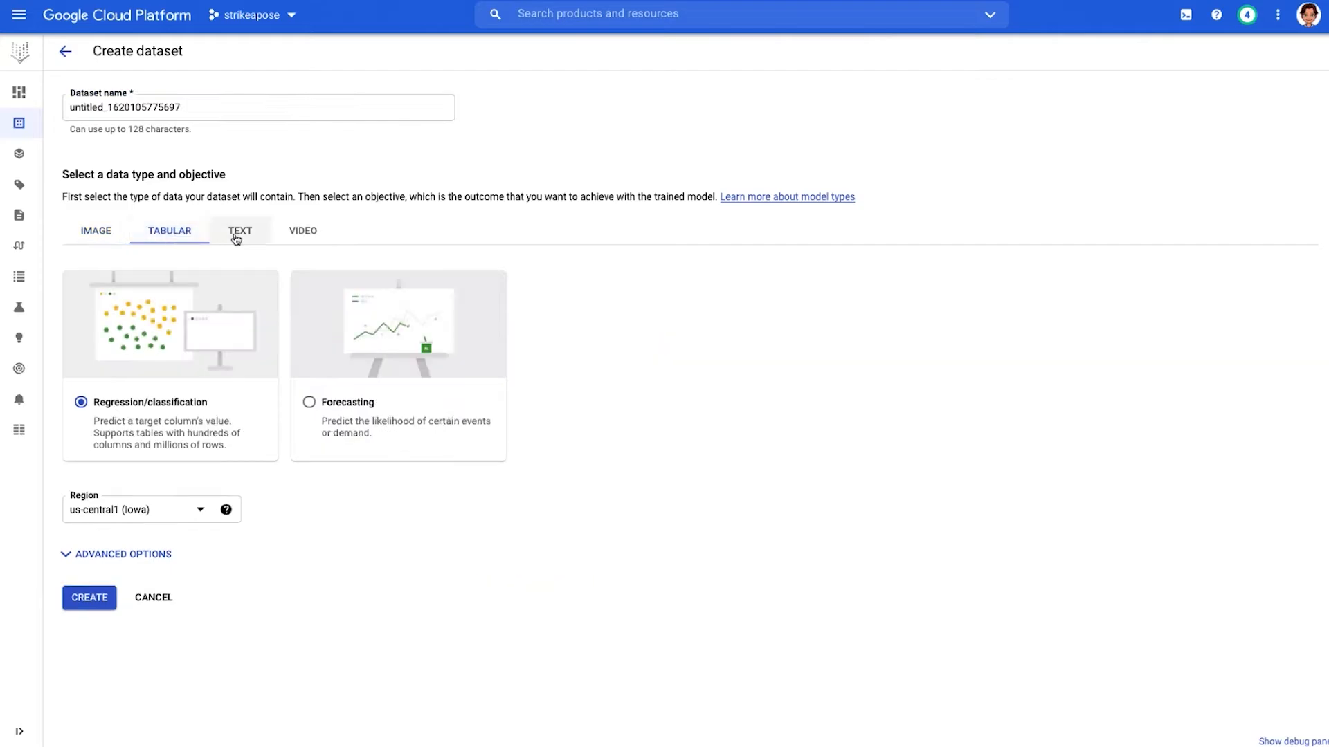
pyautogui.click(303, 231)
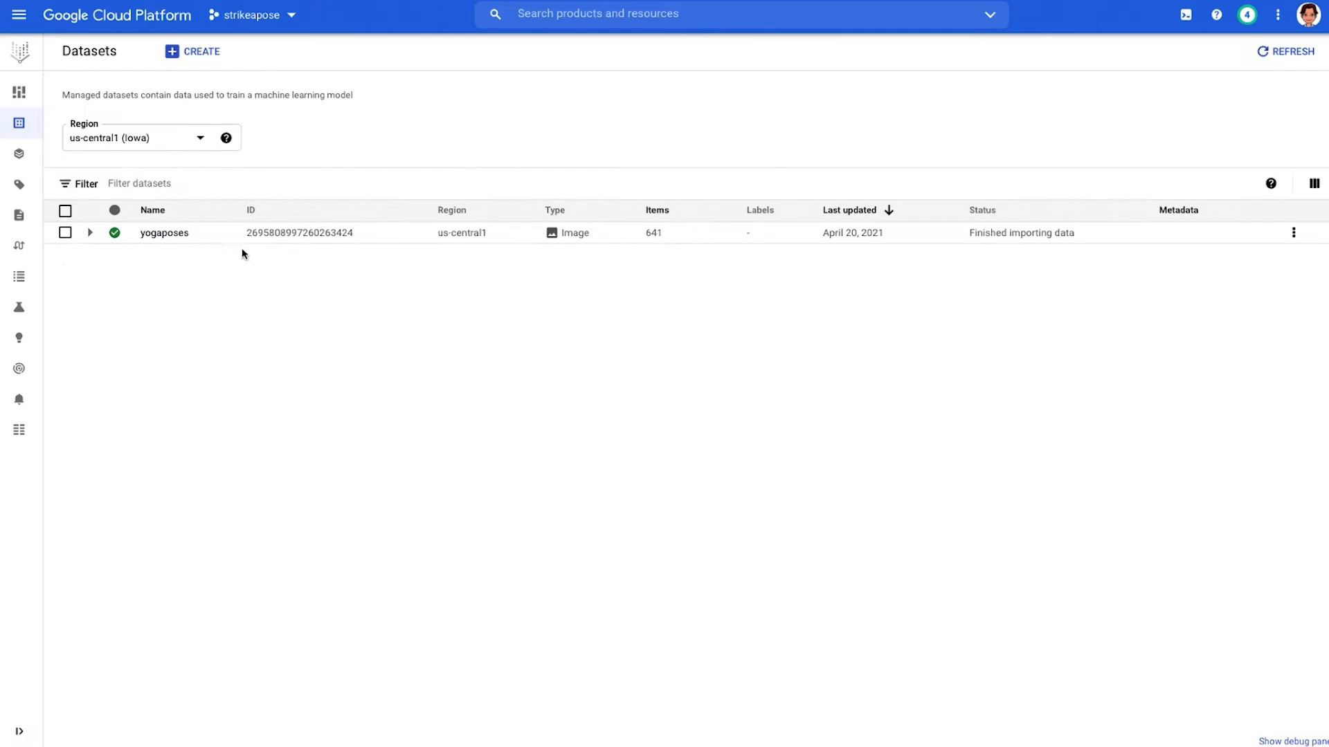
# Start a new notebook instance with TensorFlow Enterprise 2.3 and GPU type None
pyautogui.click(20, 14)
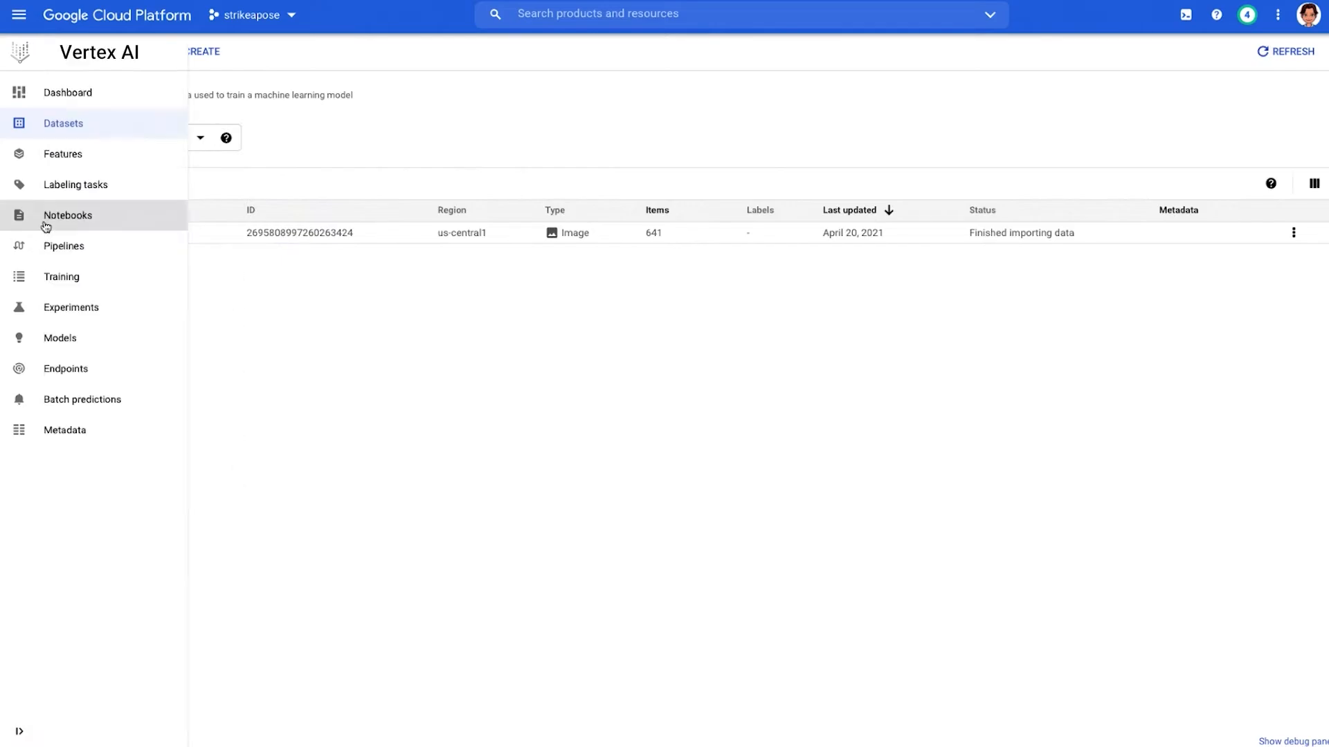
pyautogui.click(68, 216)
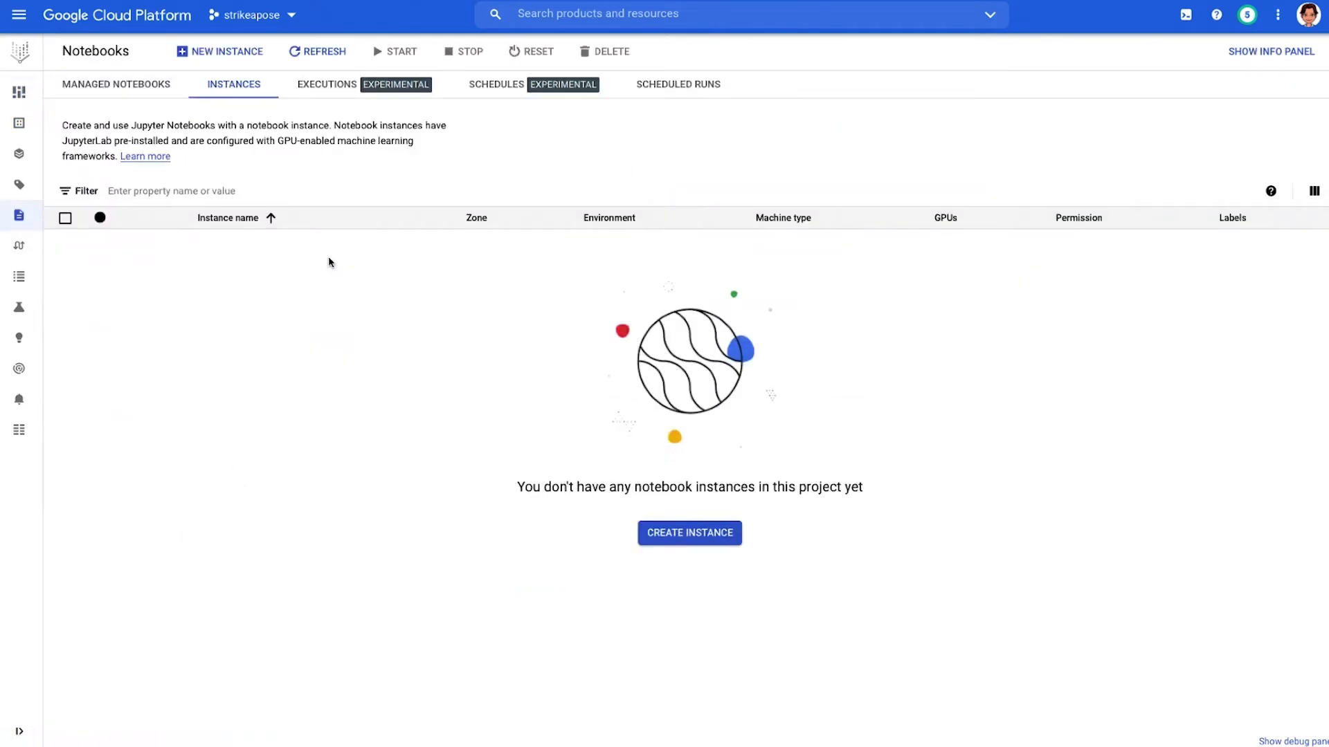
pyautogui.click(689, 533)
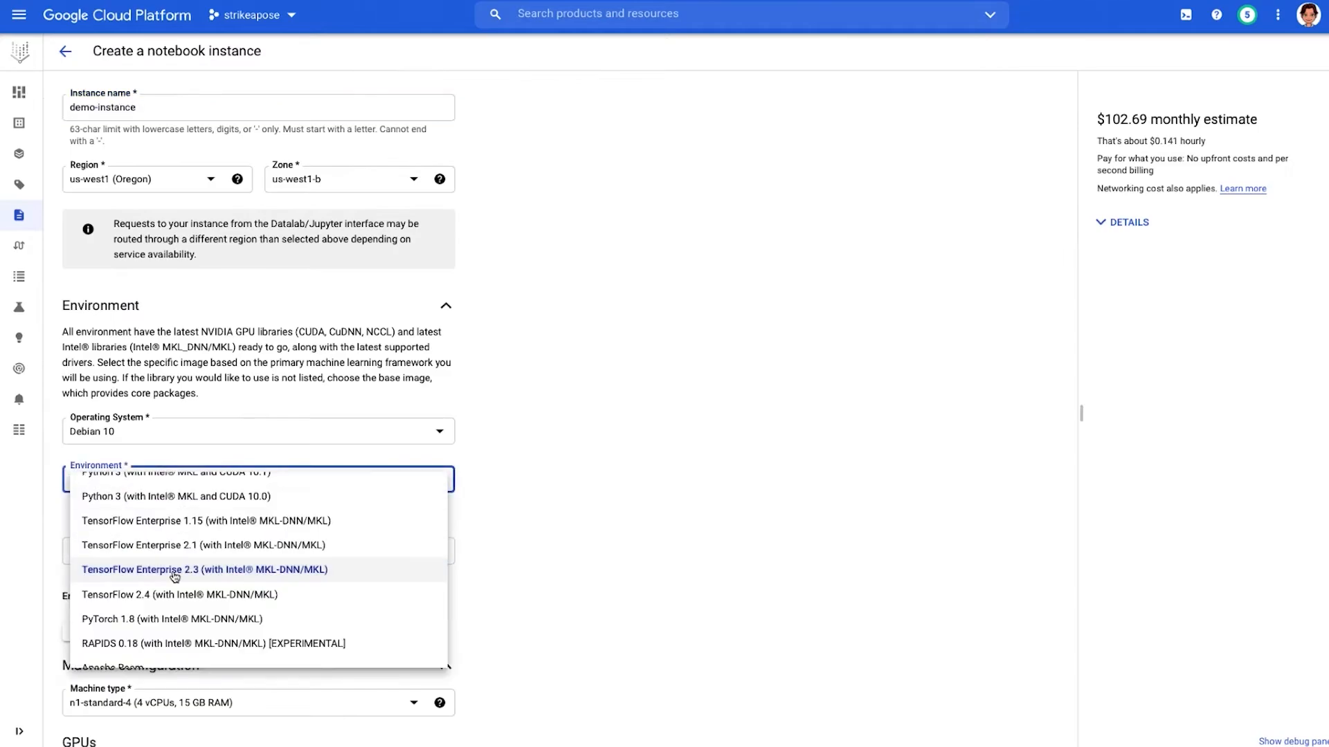
pyautogui.click(205, 569)
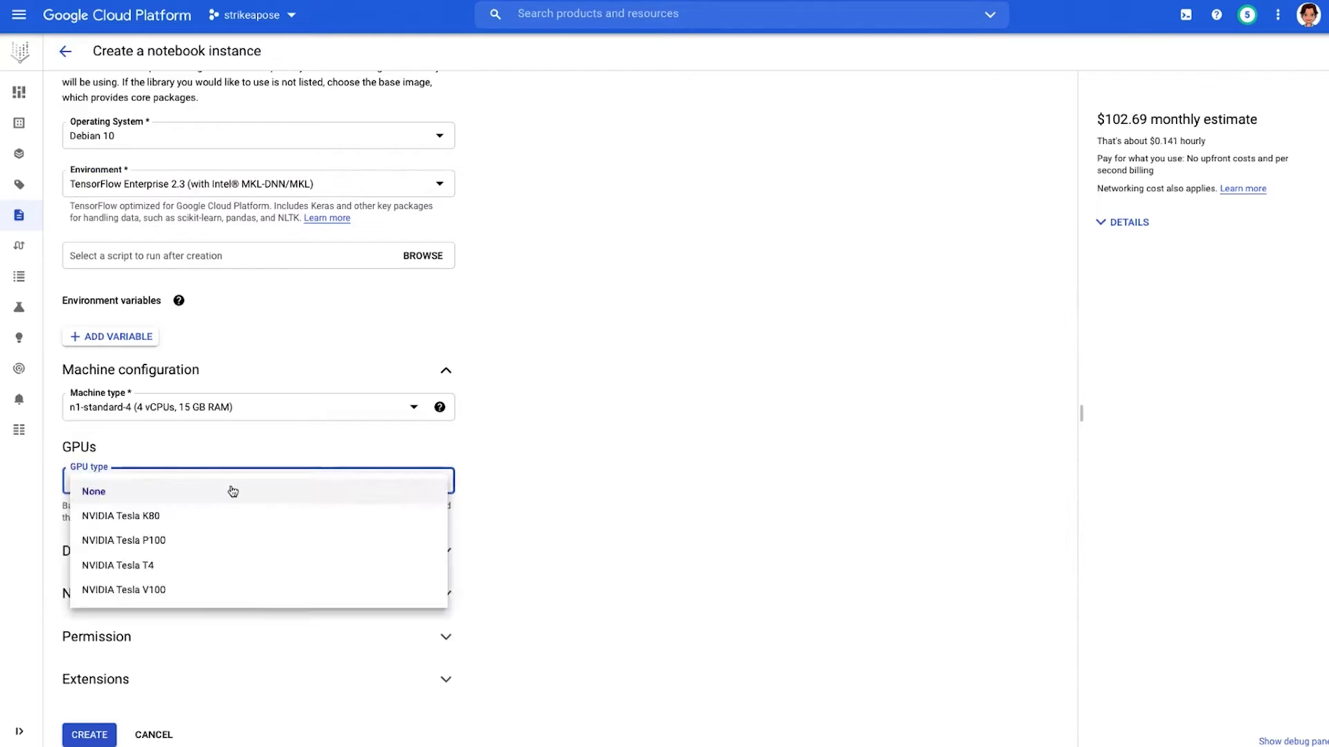
pyautogui.click(89, 735)
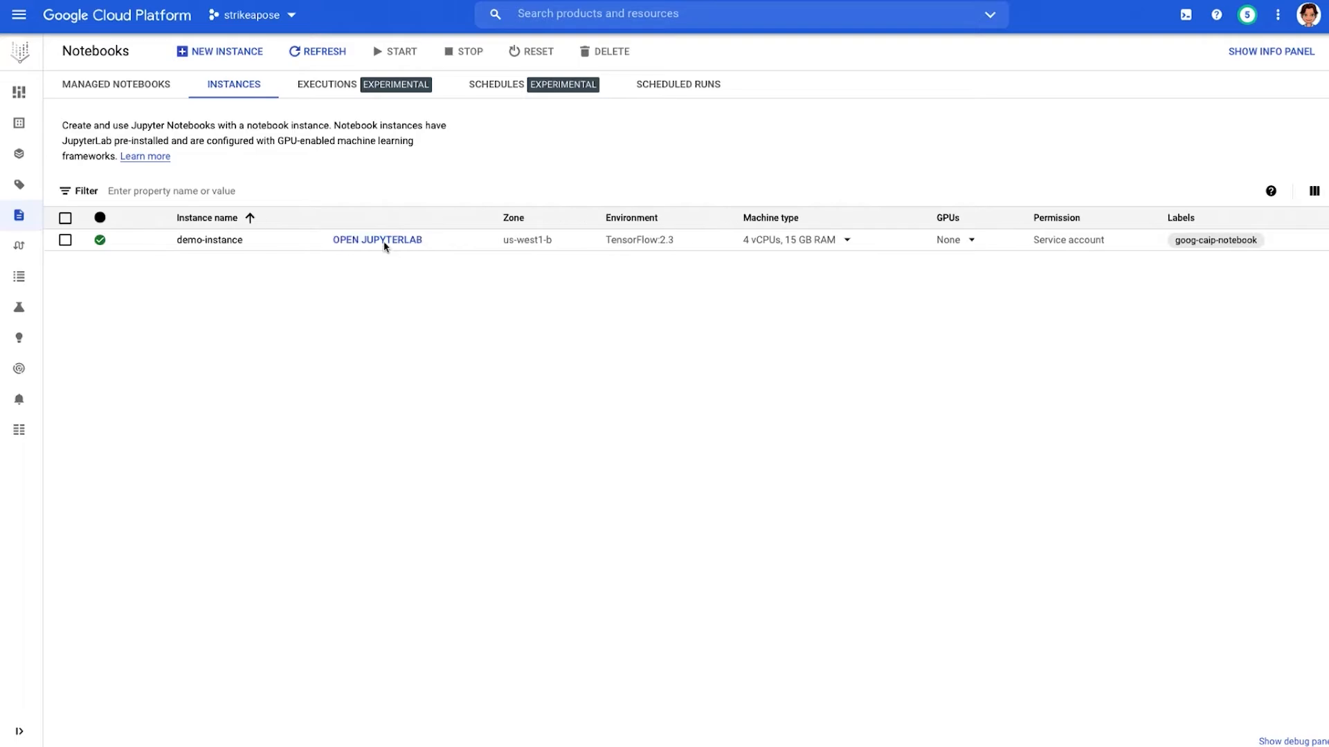
pyautogui.click(377, 239)
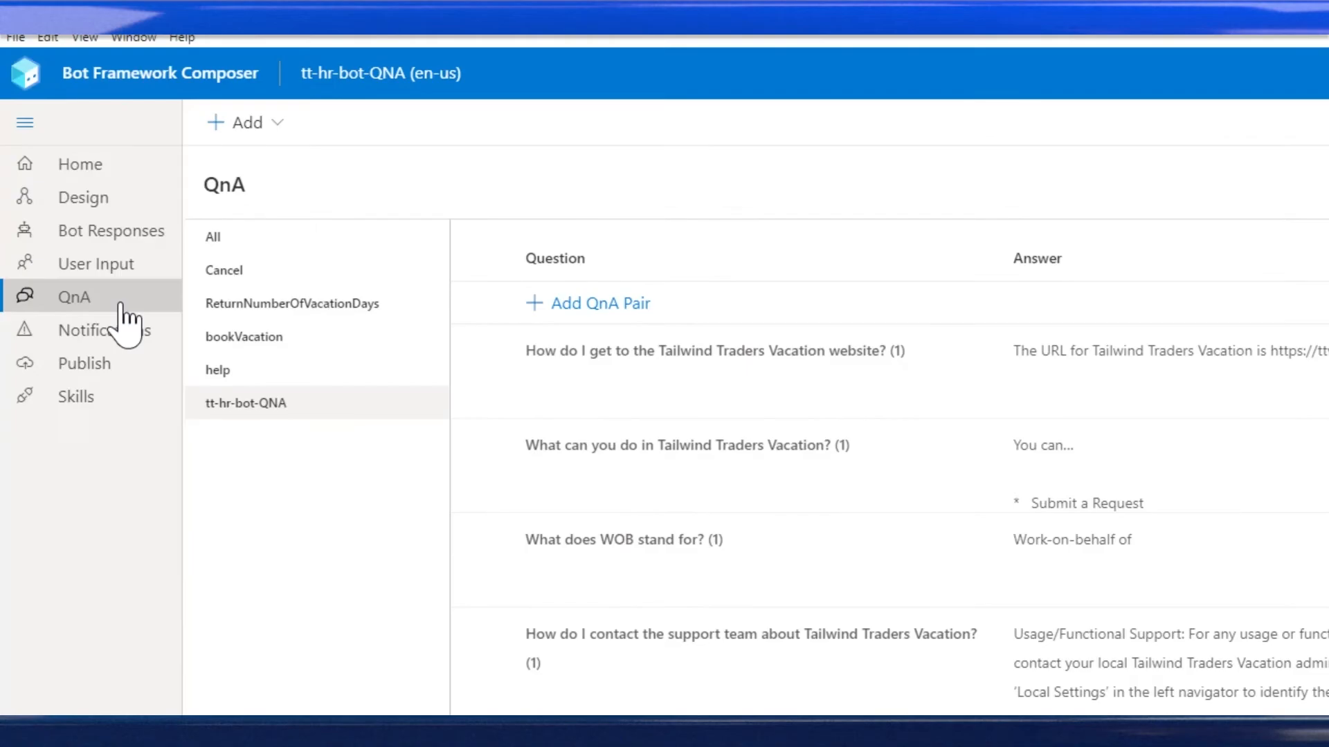
# Go to Design and view the QnA Intent Recognized trigger of tt-hr-bot-start
pyautogui.click(81, 196)
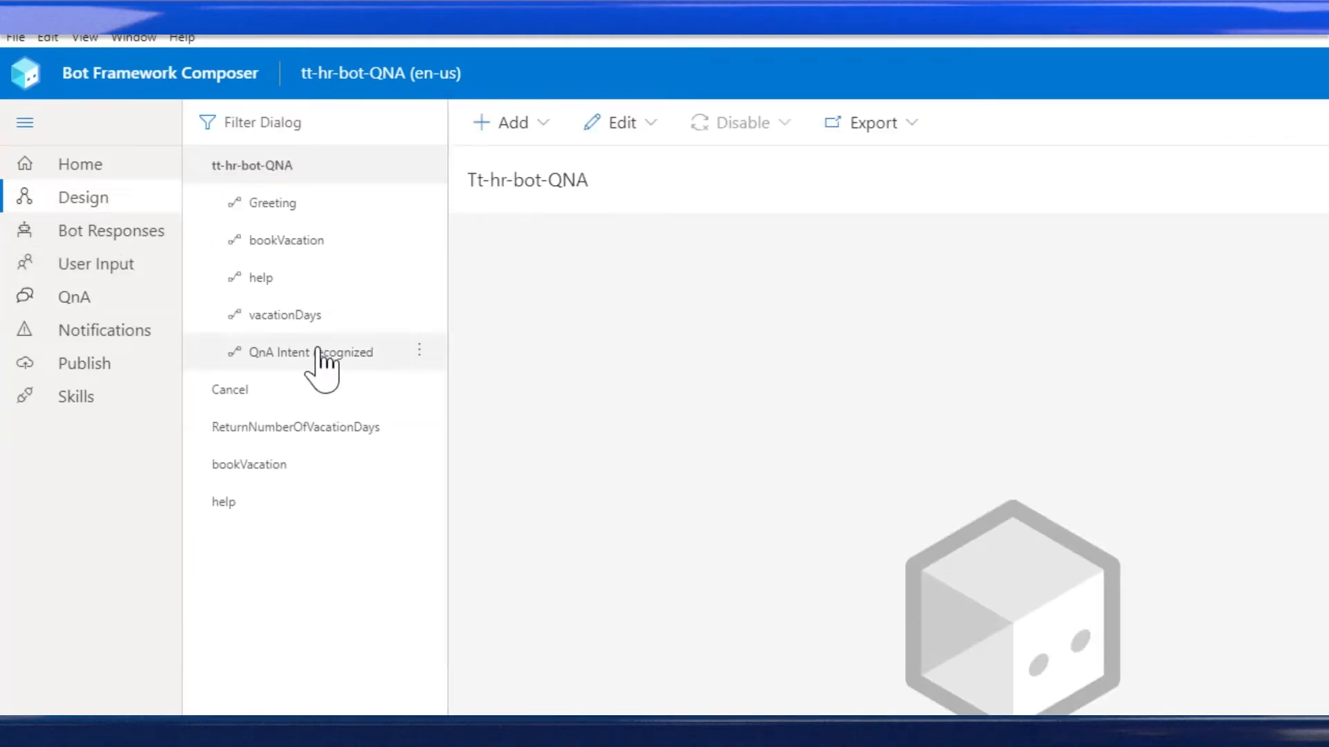
pyautogui.click(314, 351)
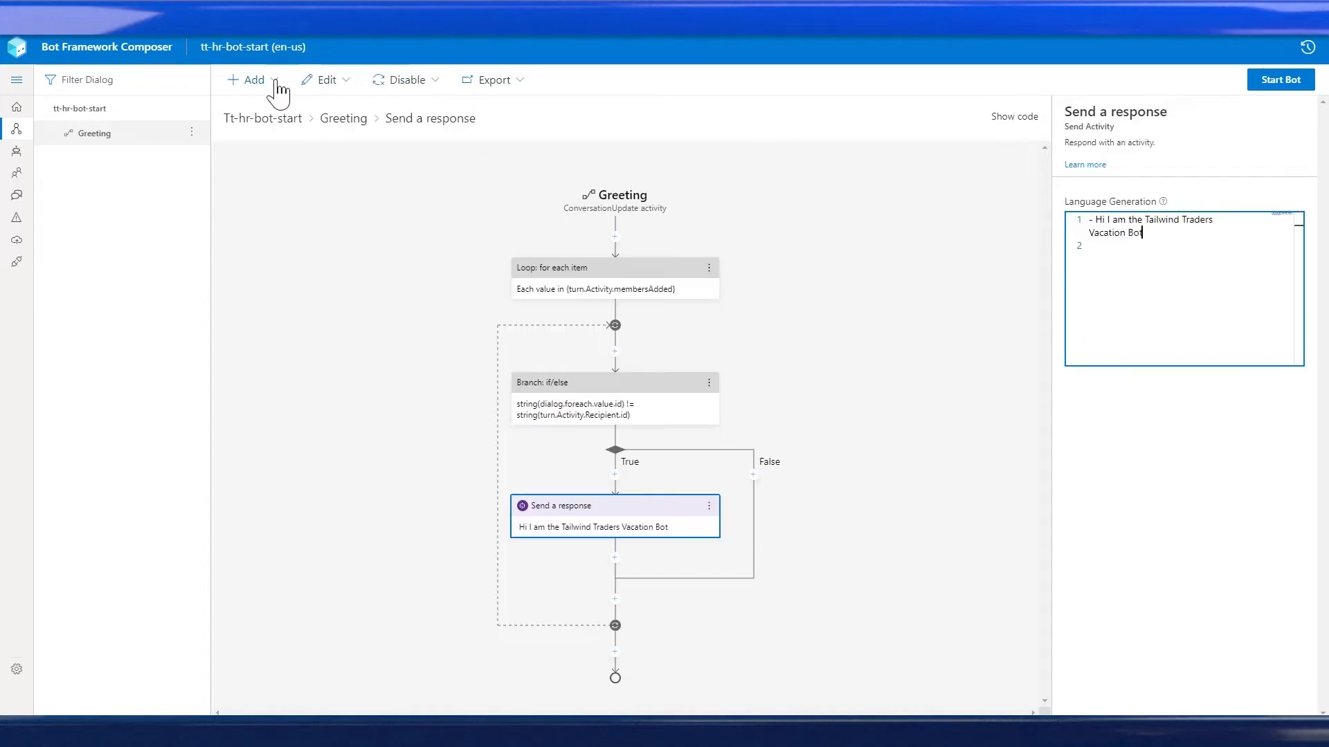
# Add an Intent recognized trigger named bookvacation with 'Can I book vac...' example phrases and submit it
pyautogui.click(248, 79)
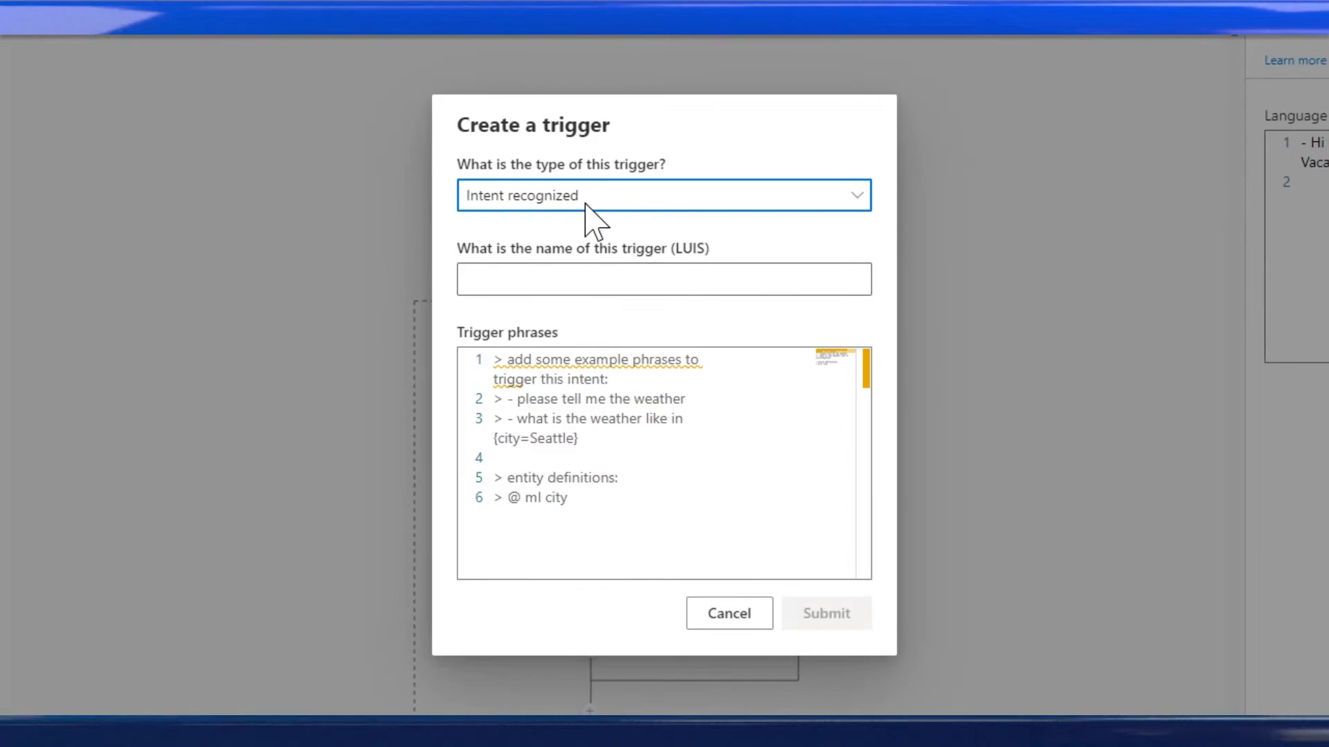
pyautogui.write('bookvacation')
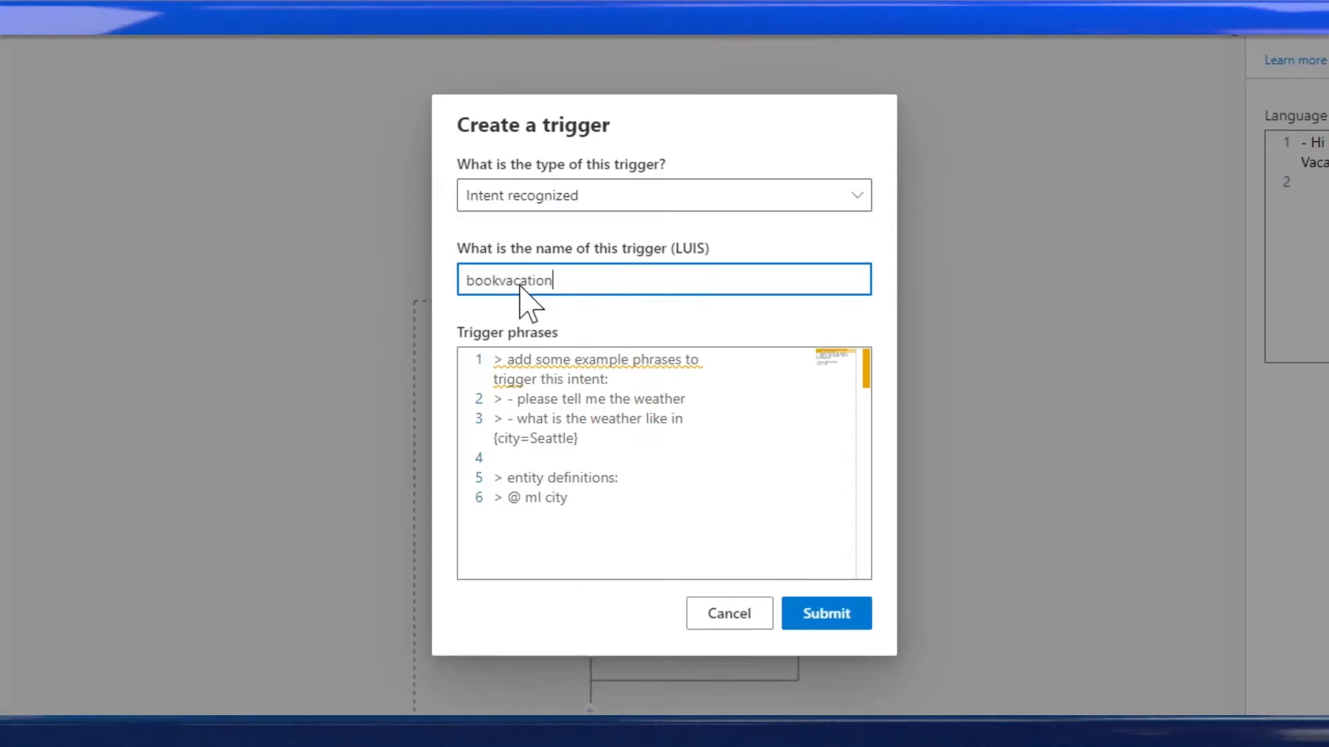
pyautogui.write('- Can I book vacation')
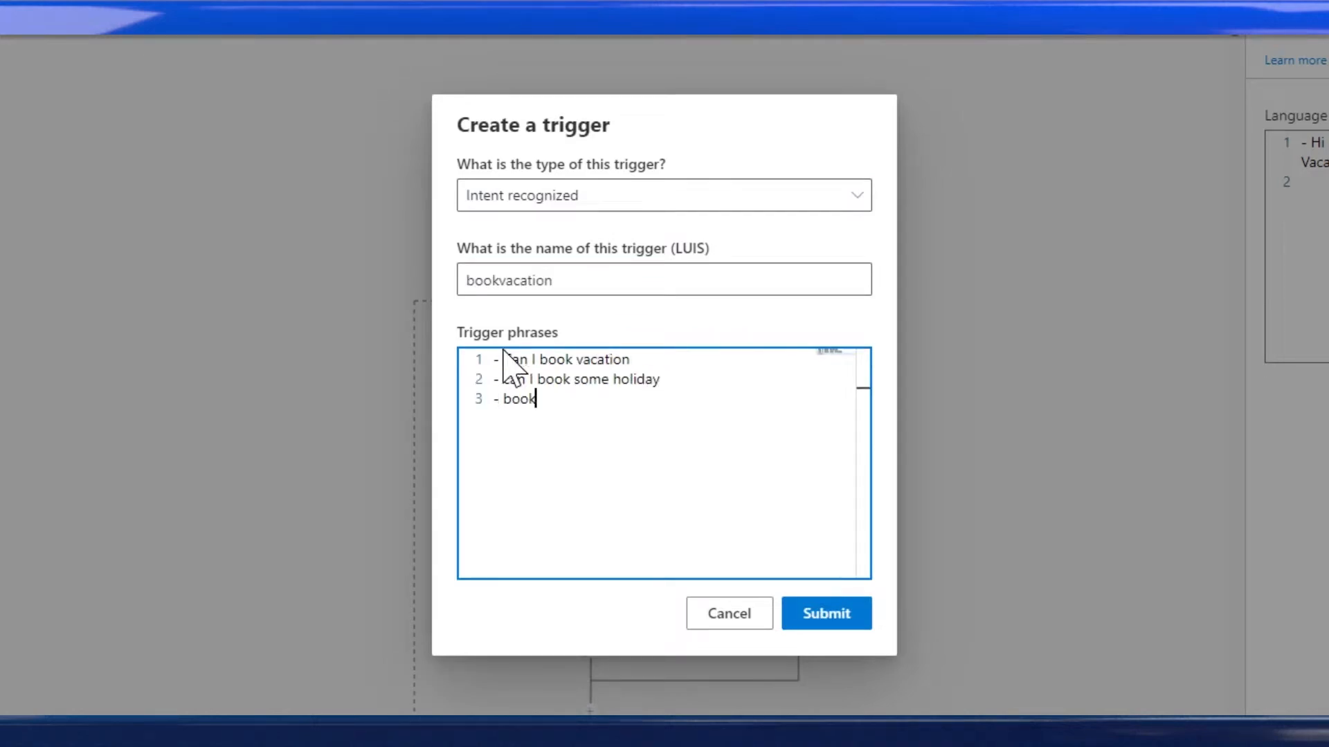
pyautogui.click(825, 613)
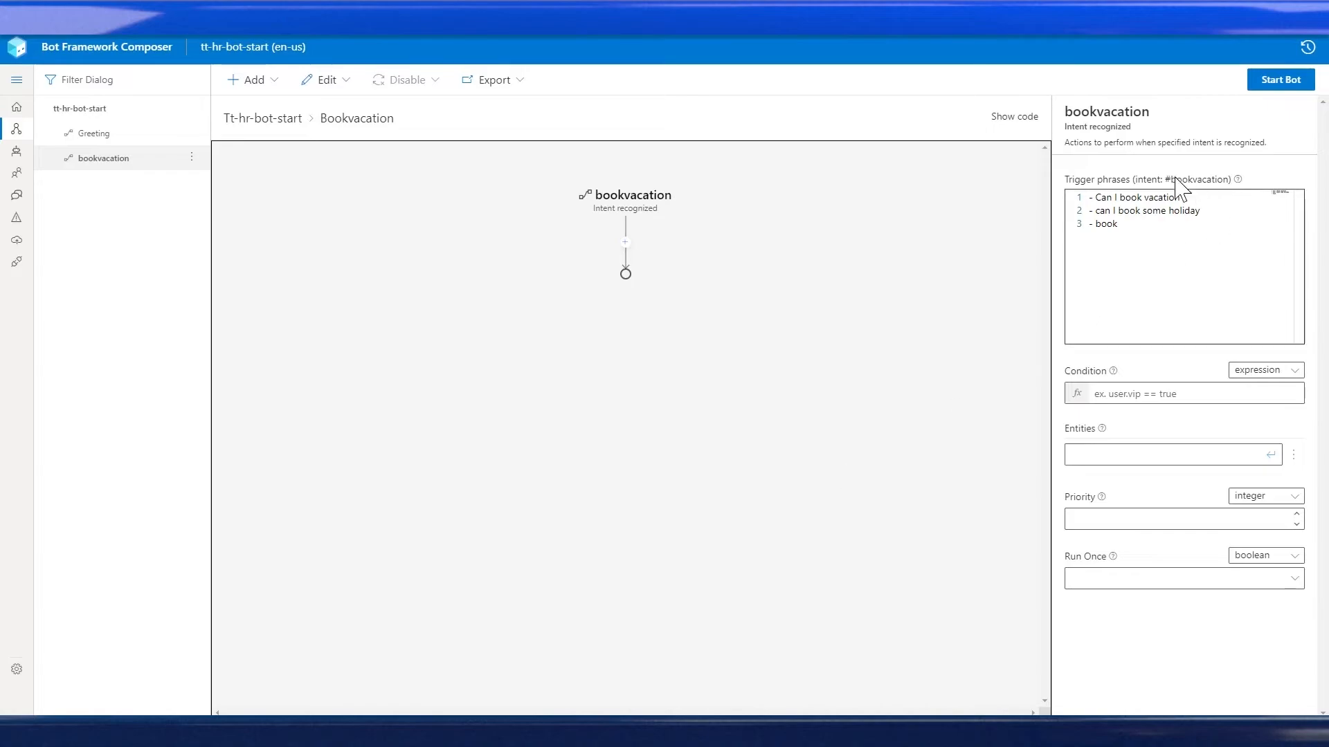
pyautogui.click(624, 244)
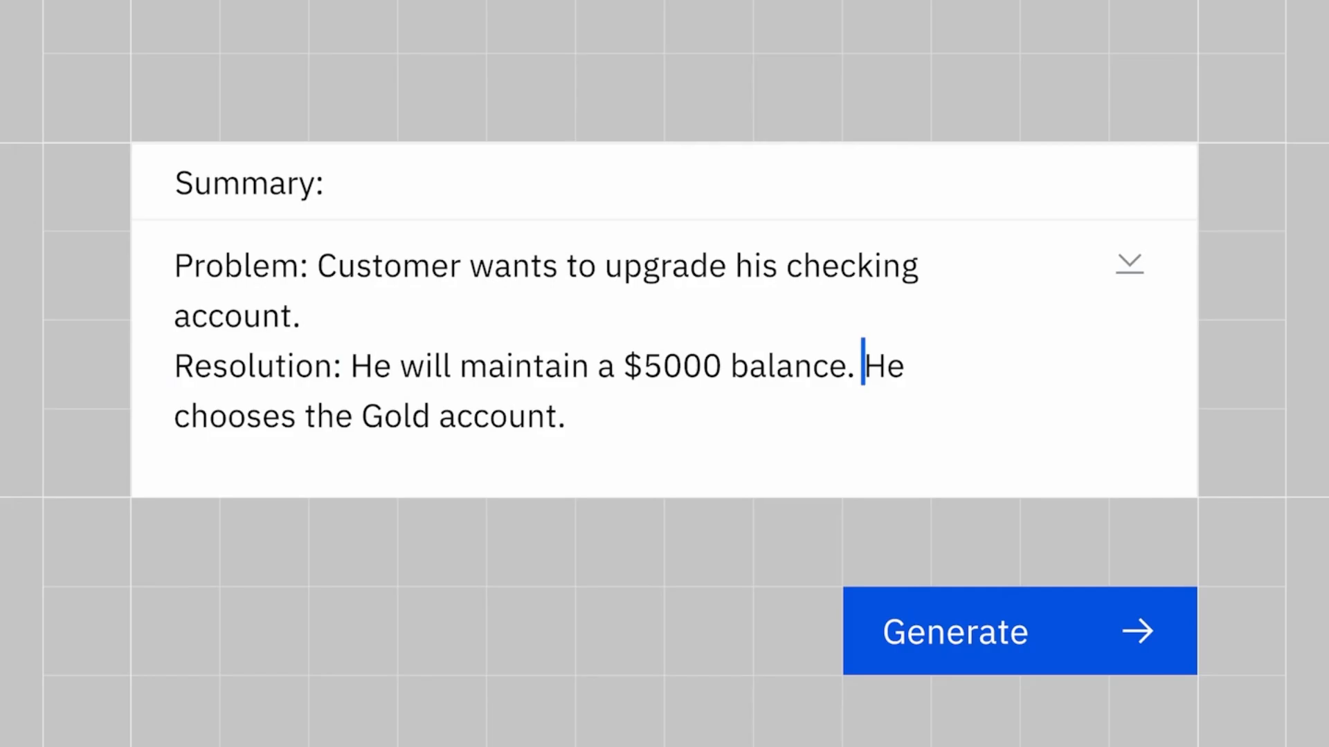
# Advance the tune-model flow to the Training dataset step
pyautogui.click(1020, 632)
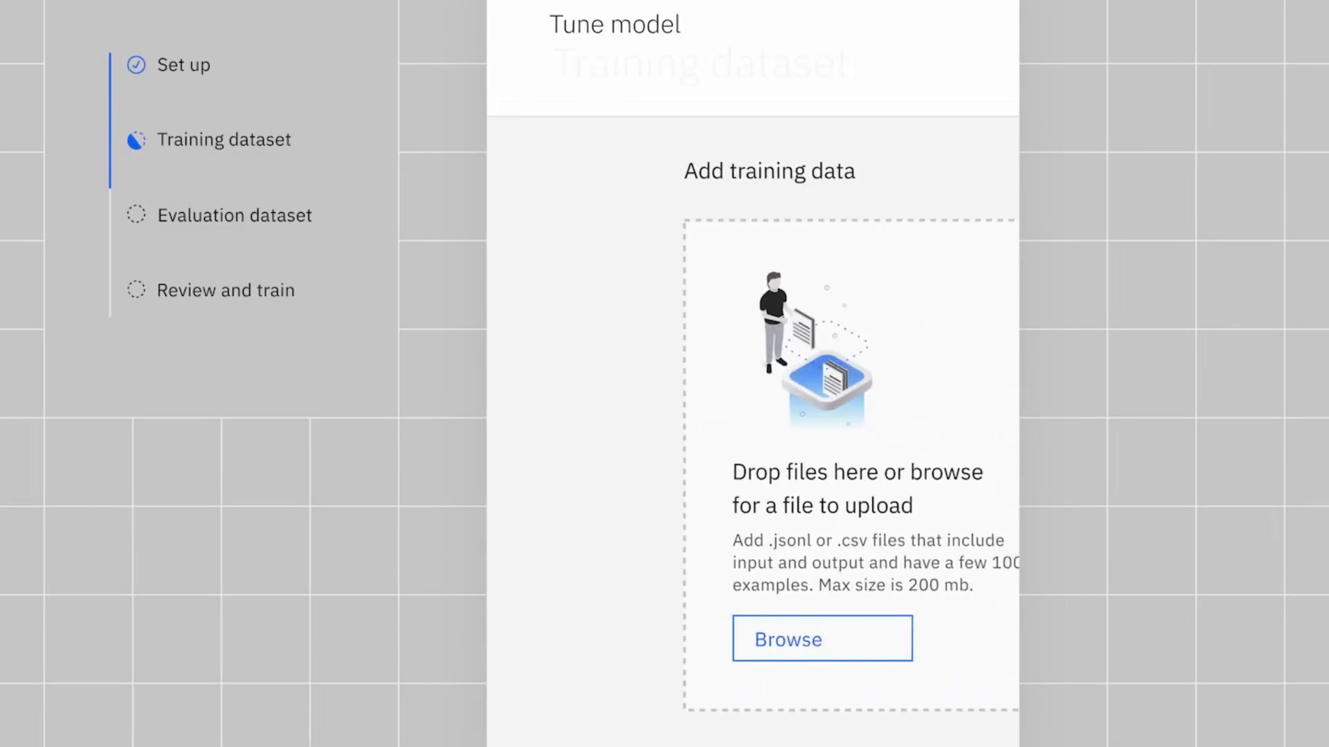
# Upload the training data, review tuning results with ROUGE-2 0.512, and create a deployment
pyautogui.click(819, 637)
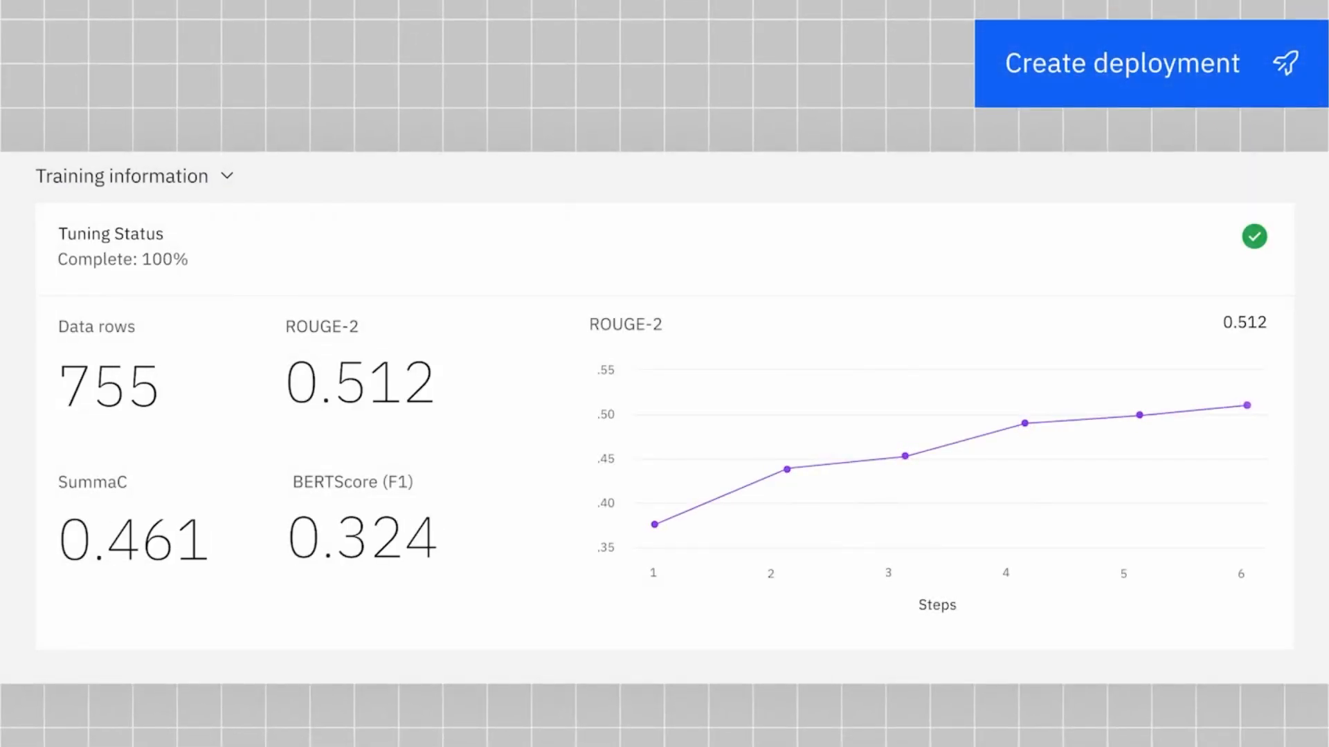
pyautogui.click(1120, 62)
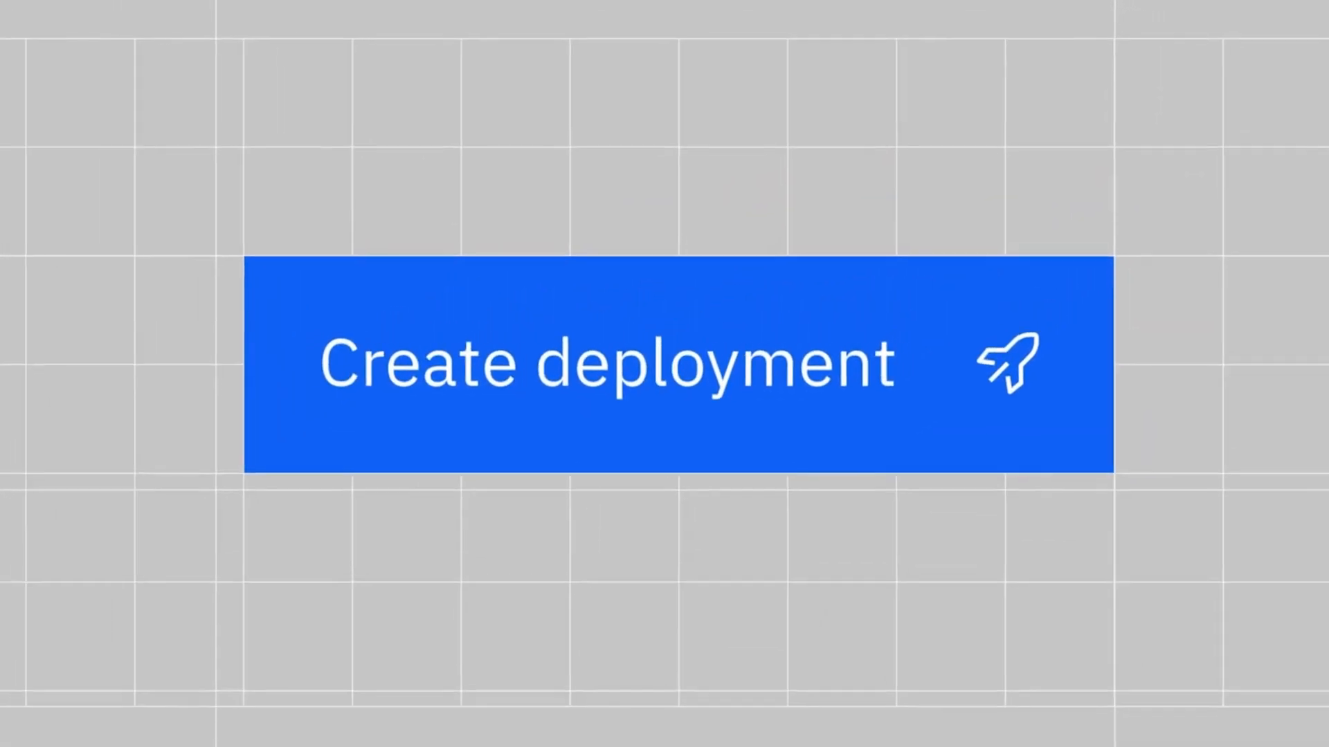
pyautogui.click(678, 366)
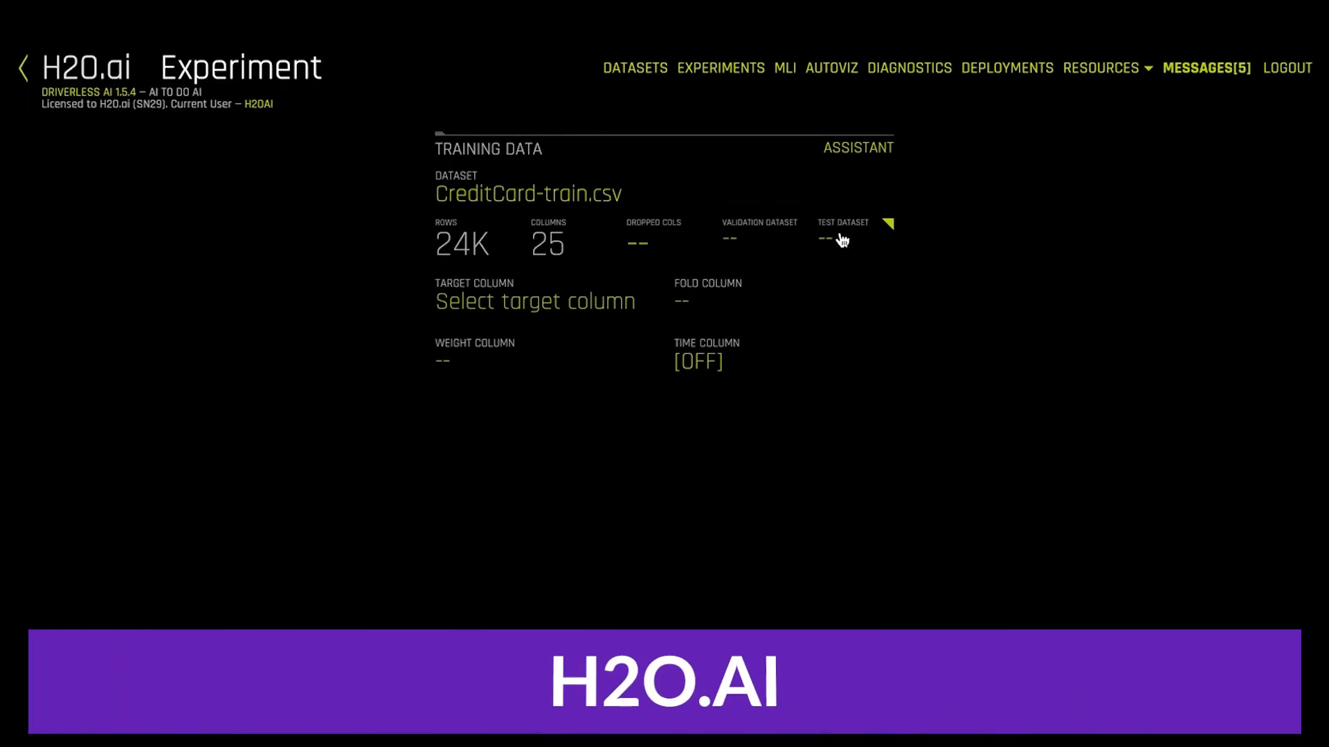
# Choose 'default payment next month' as the experiment's target column
pyautogui.click(535, 302)
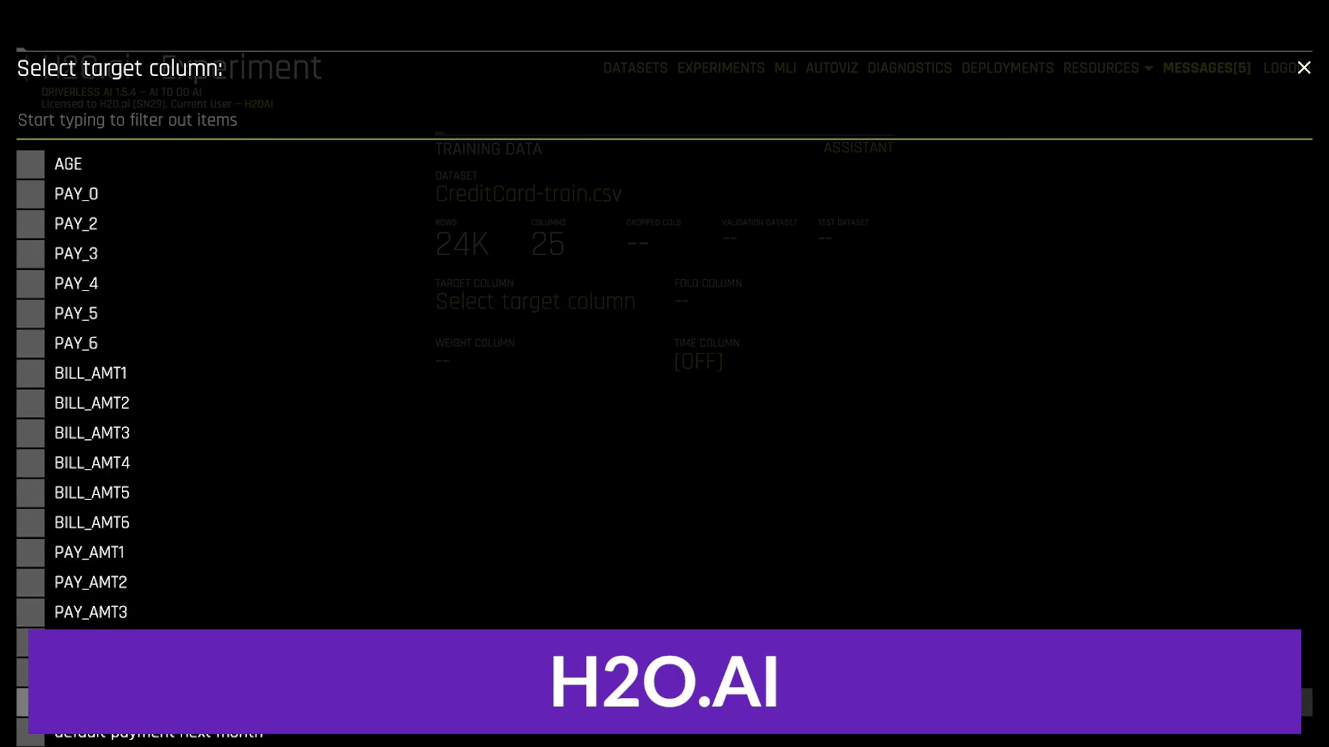
pyautogui.click(159, 730)
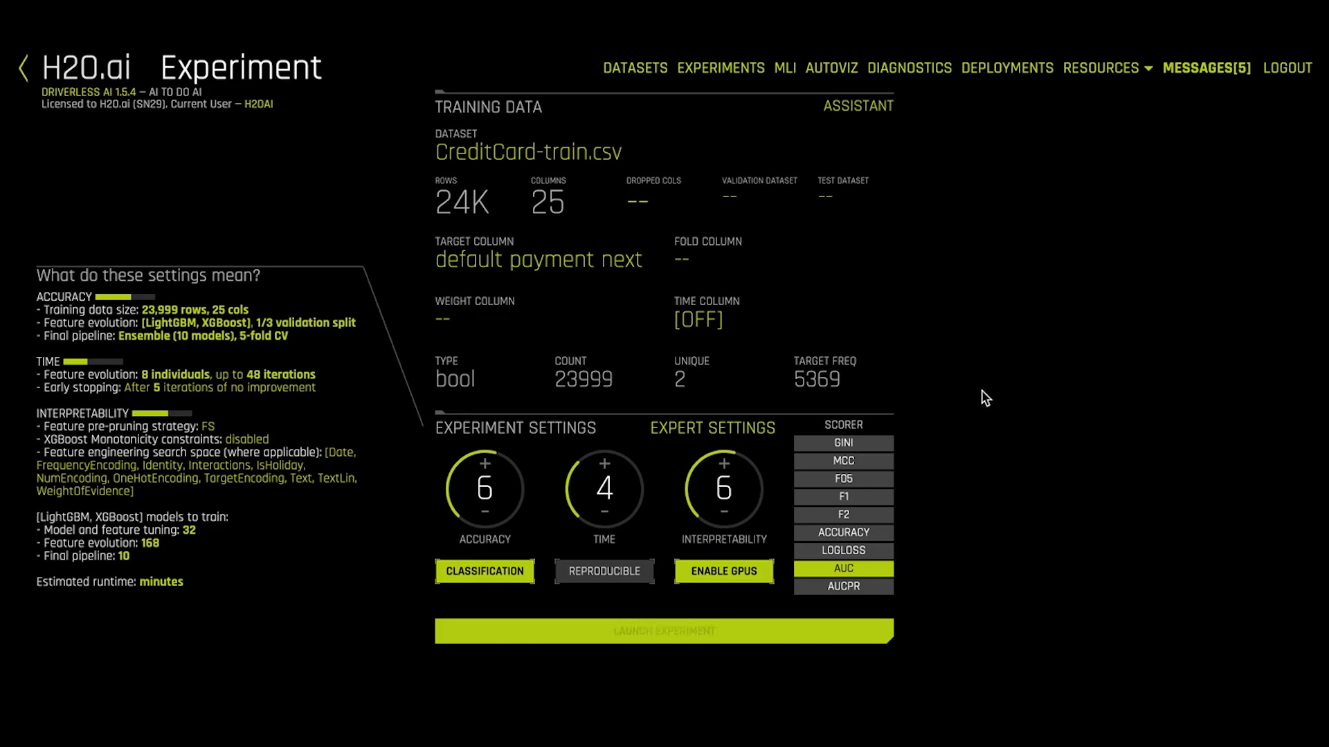
pyautogui.moveTo(566, 495)
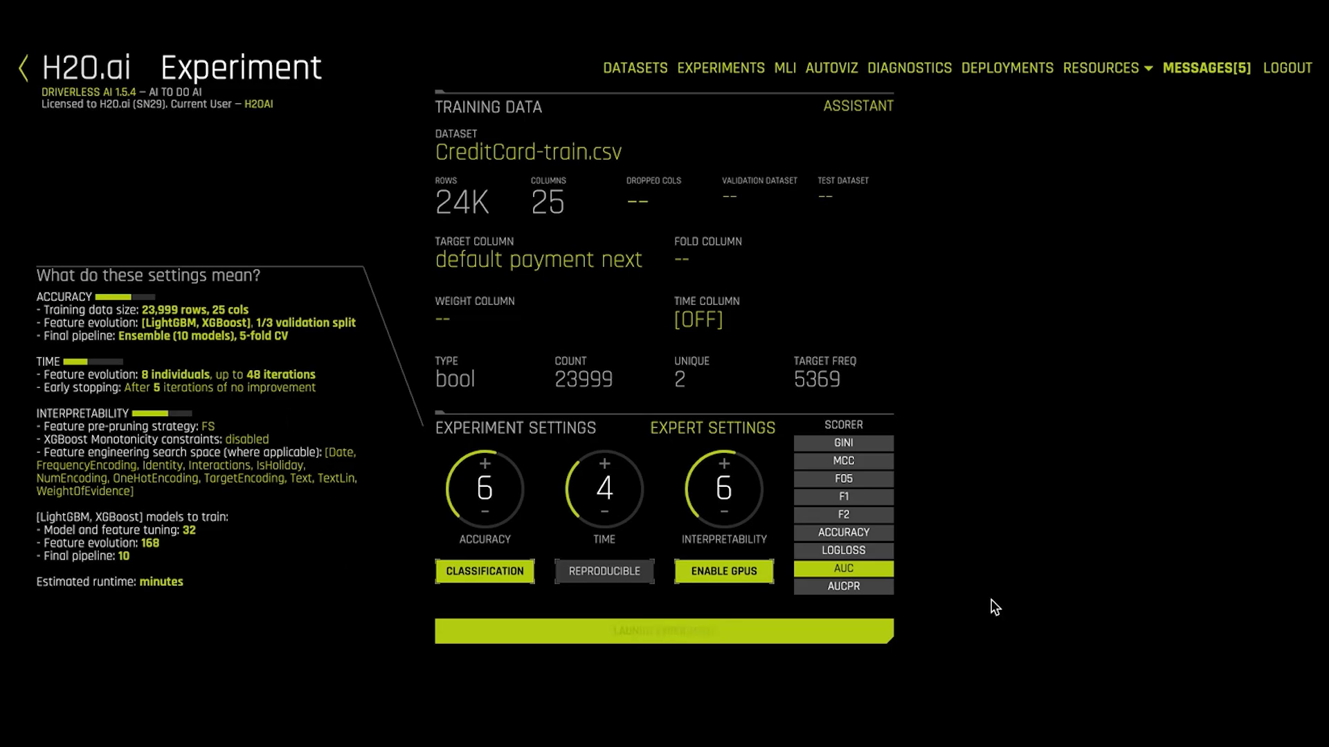
# In Expert Settings, set Make MOJO scoring pipeline to Enabled and save
pyautogui.click(711, 428)
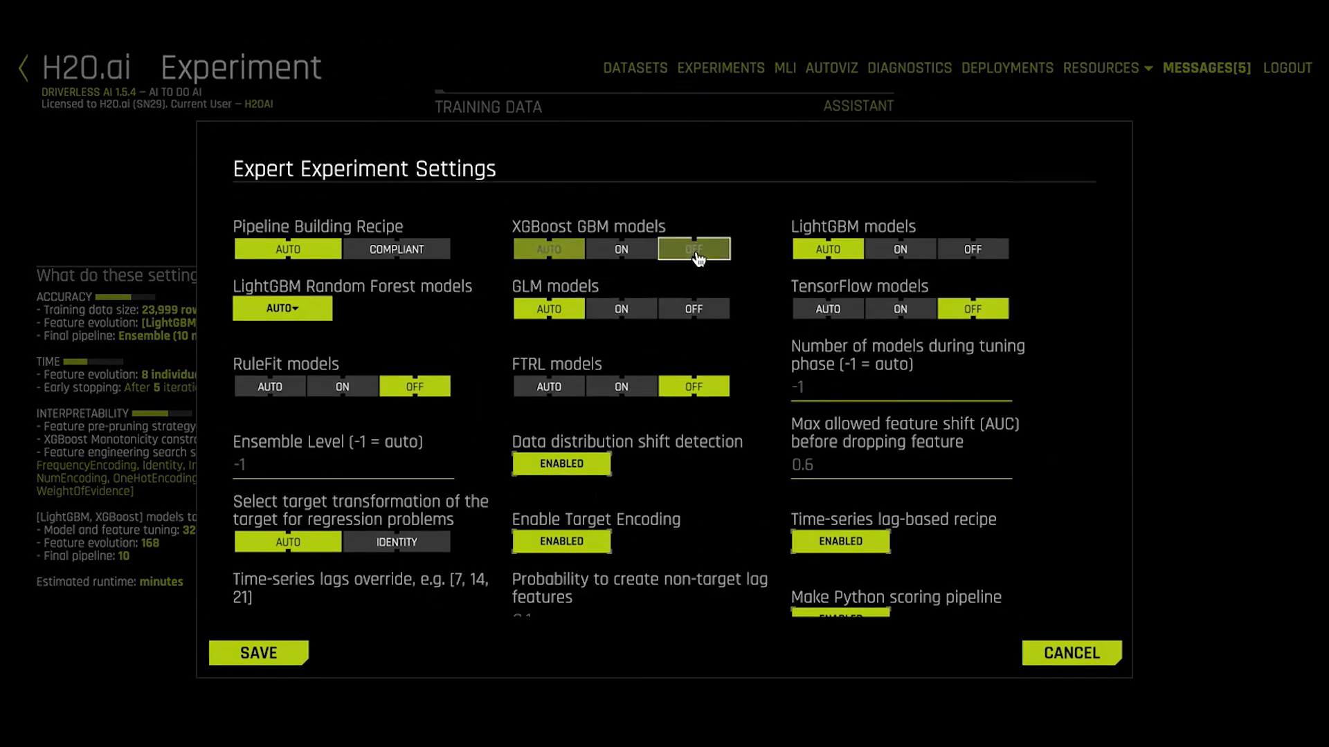
pyautogui.scroll(-3)
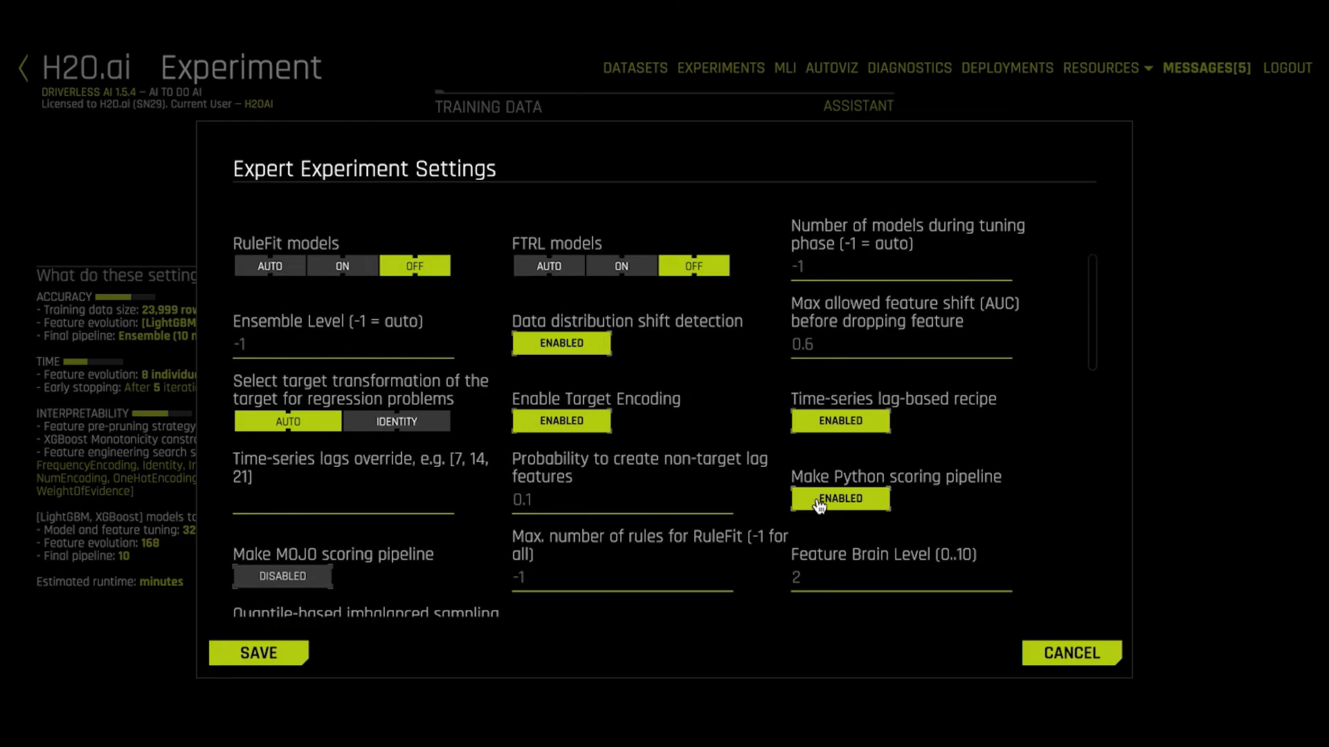
pyautogui.click(283, 577)
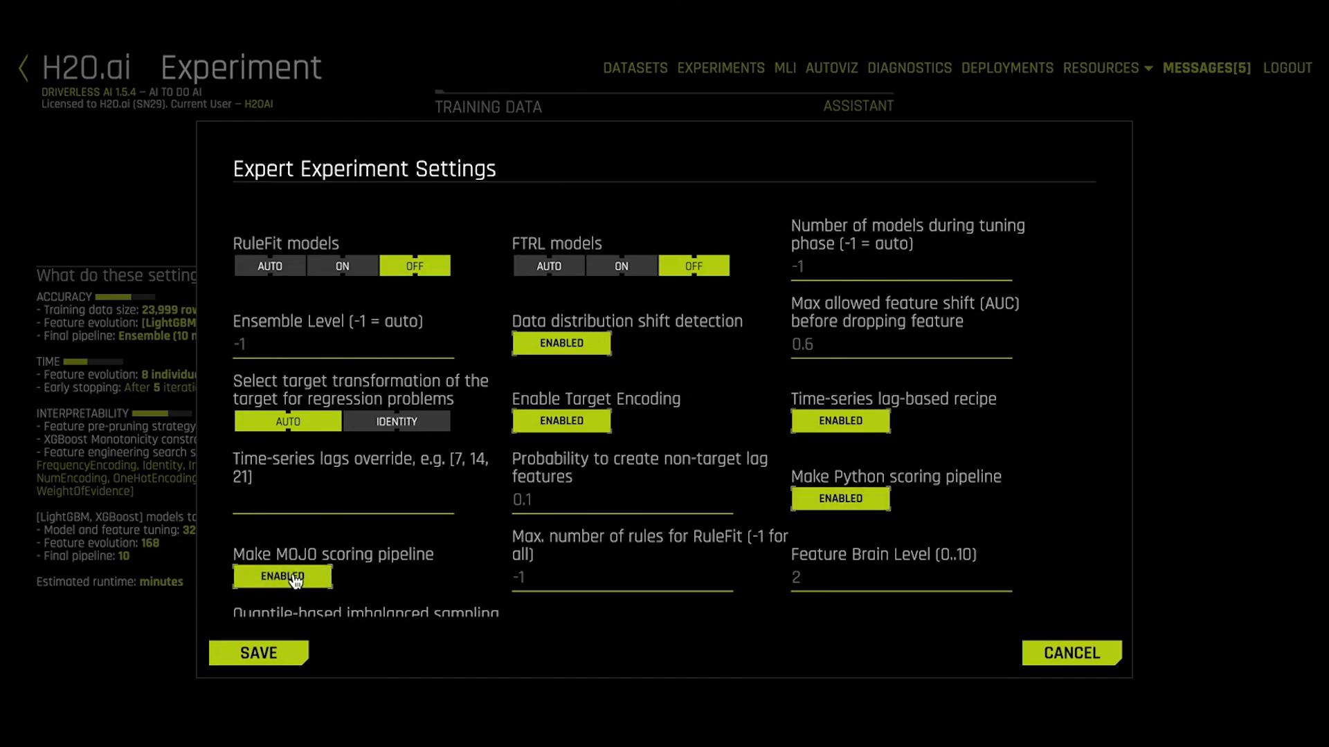
pyautogui.click(282, 577)
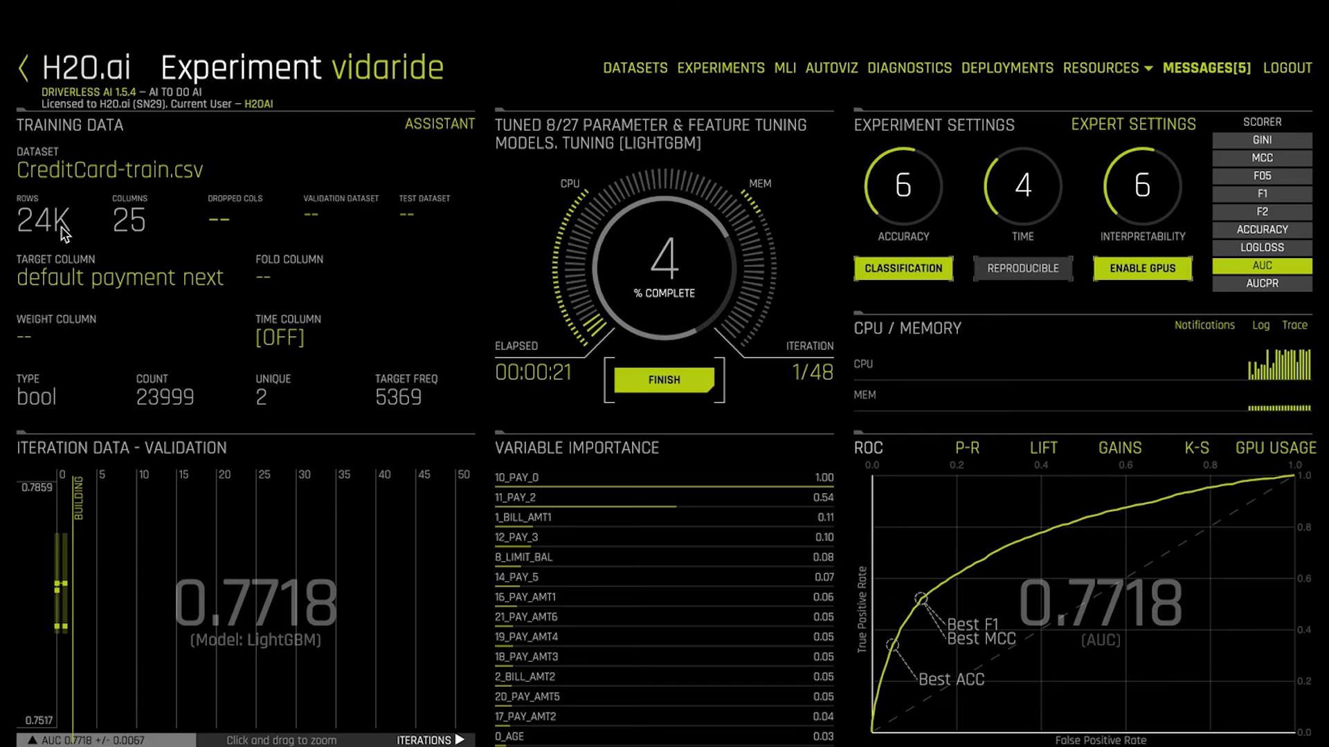
pyautogui.moveTo(152, 238)
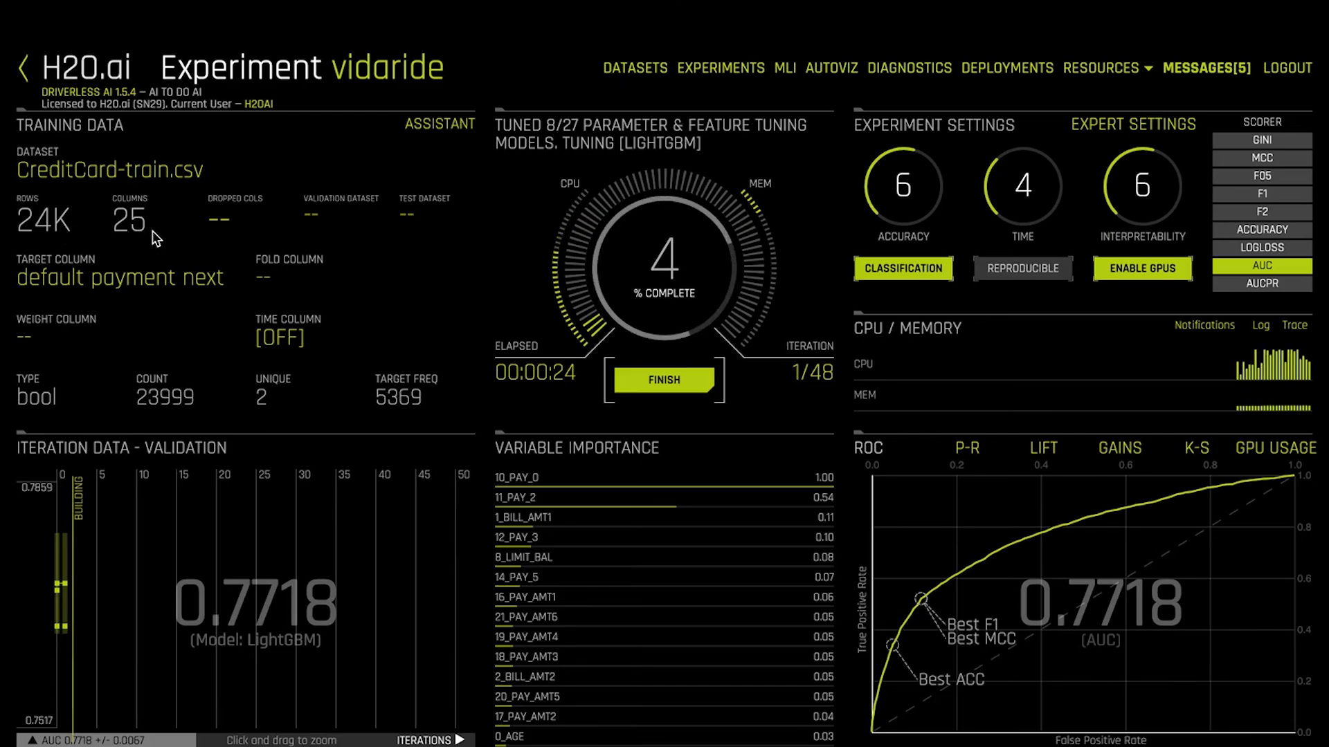